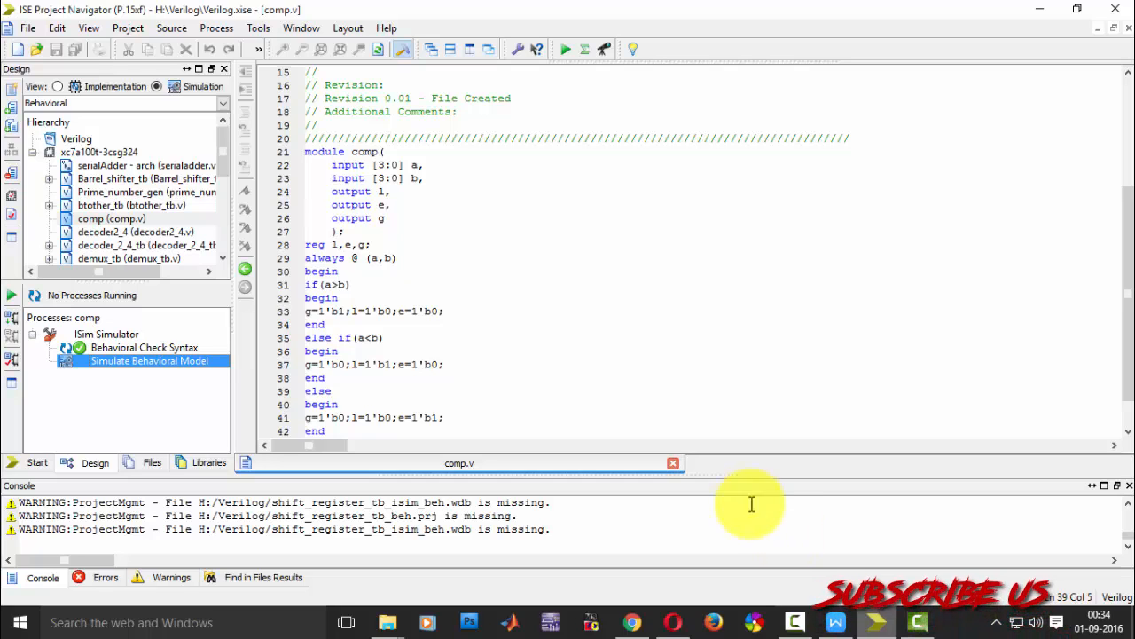
Add a new Verilog Module source named counter, reaching the prompt that counter.v already exists
right_click(132, 205)
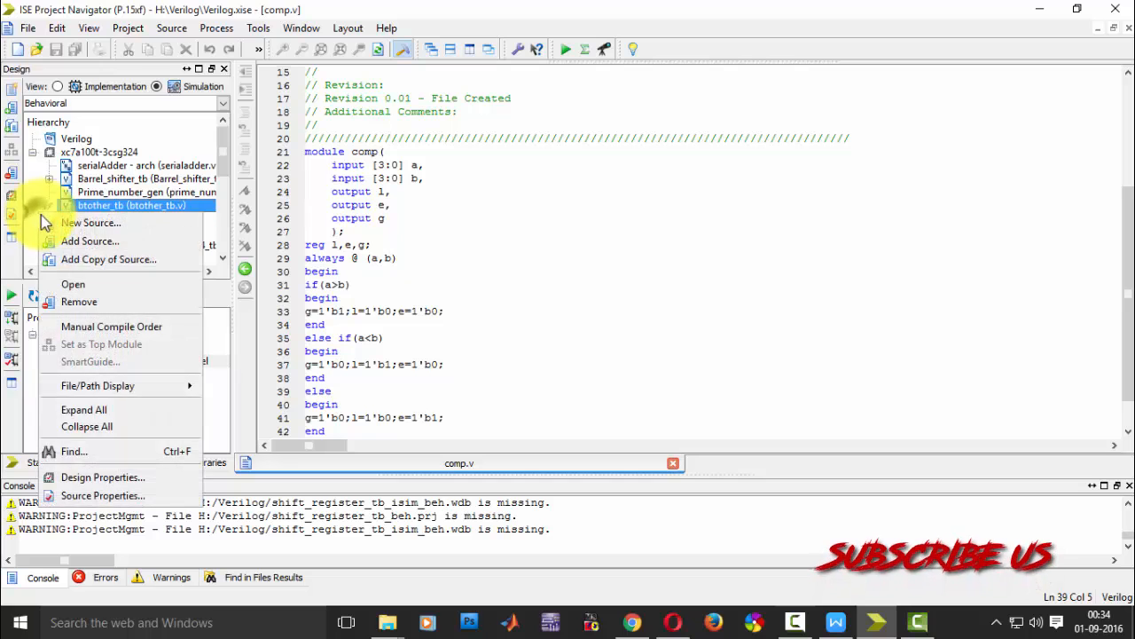
left_click(92, 224)
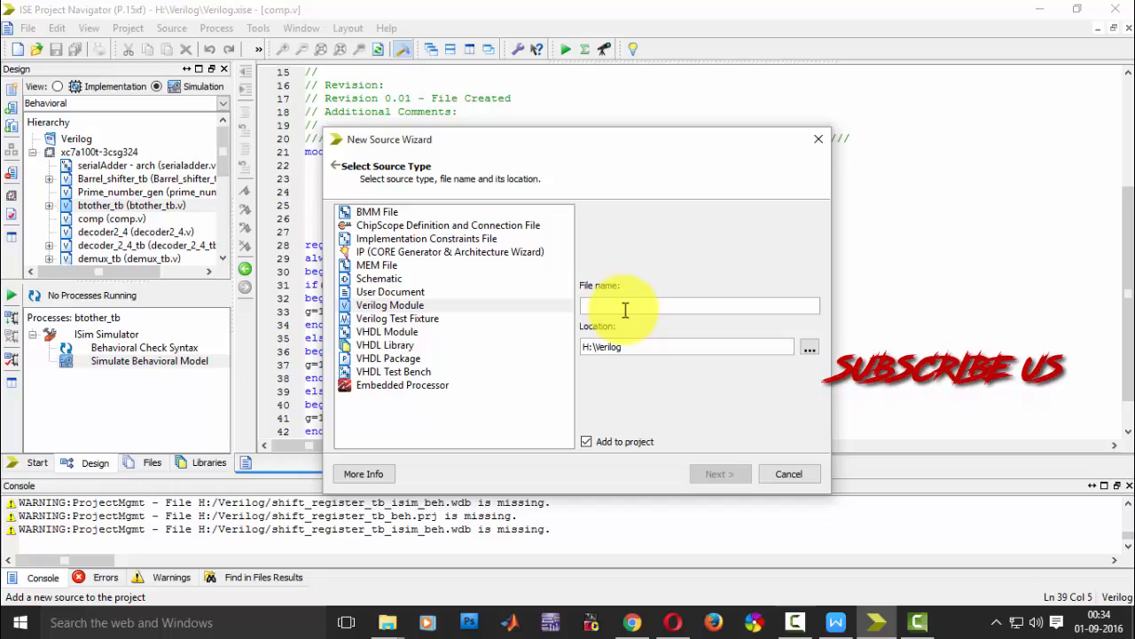
type("co")
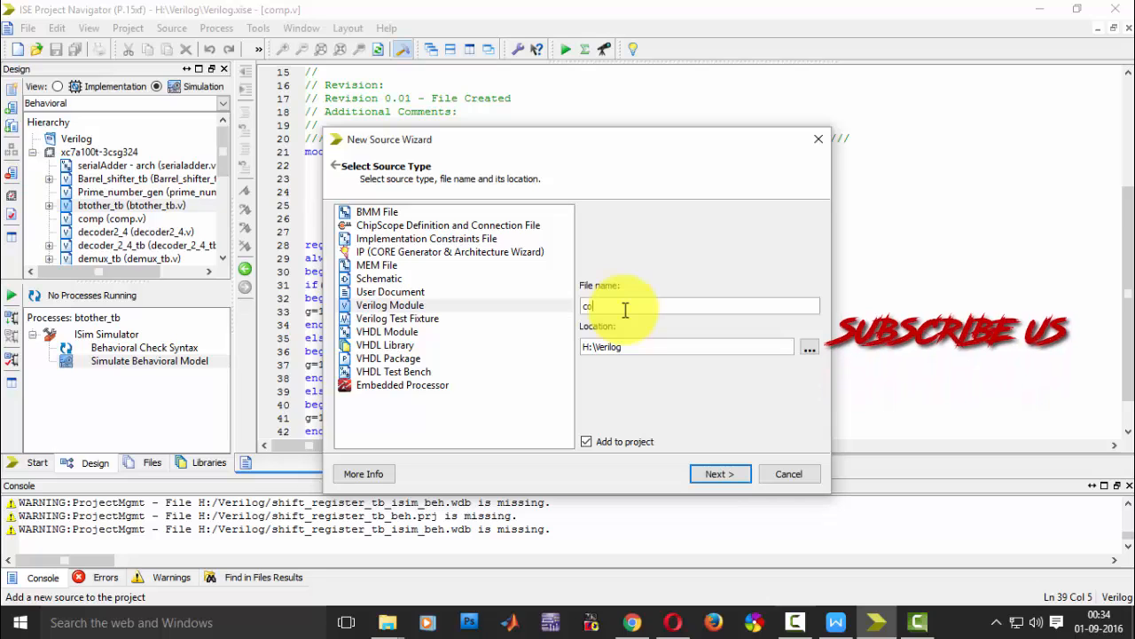
type("counter")
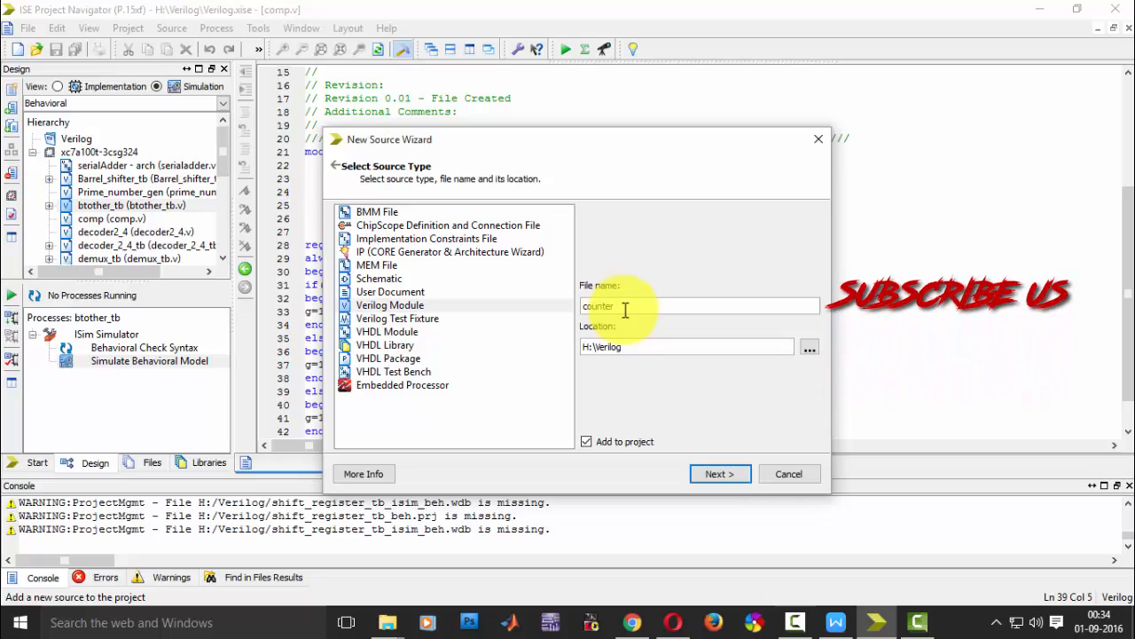
left_click(720, 472)
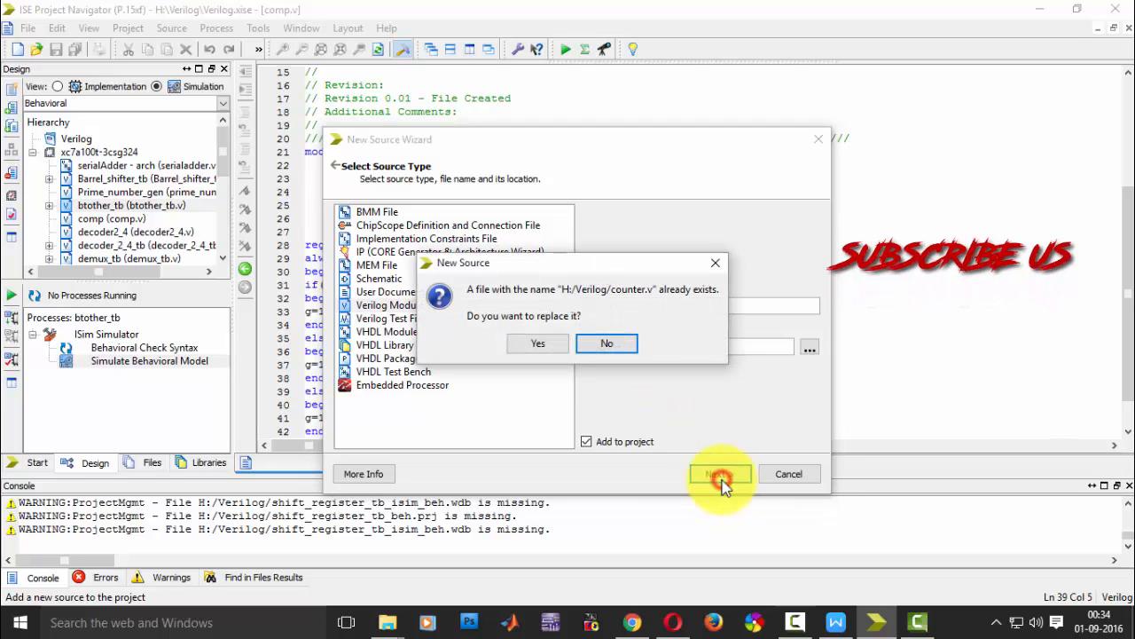
Replace counter.v and define ports clk (input) and y (output bus, MSB 3, LSB 0)
left_click(537, 344)
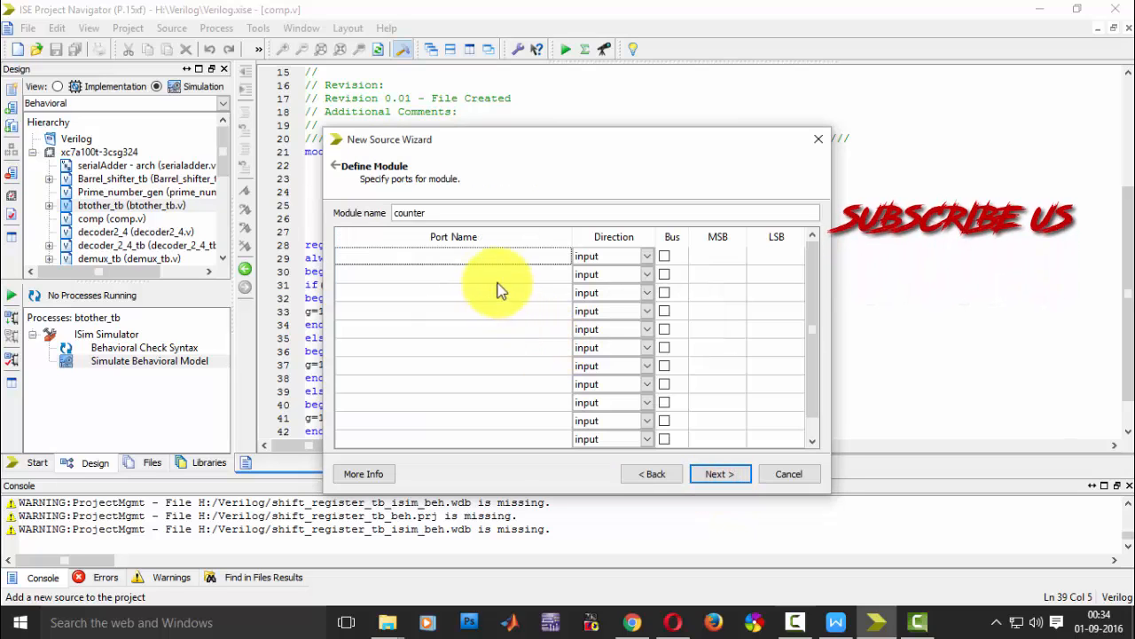
type("clk")
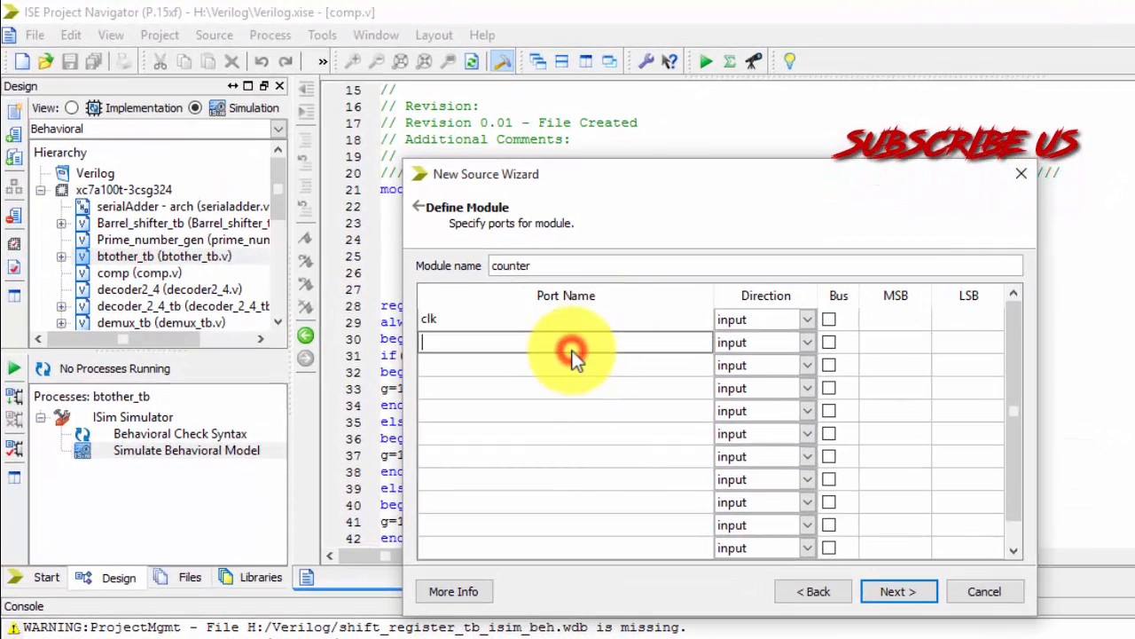
left_click(805, 343)
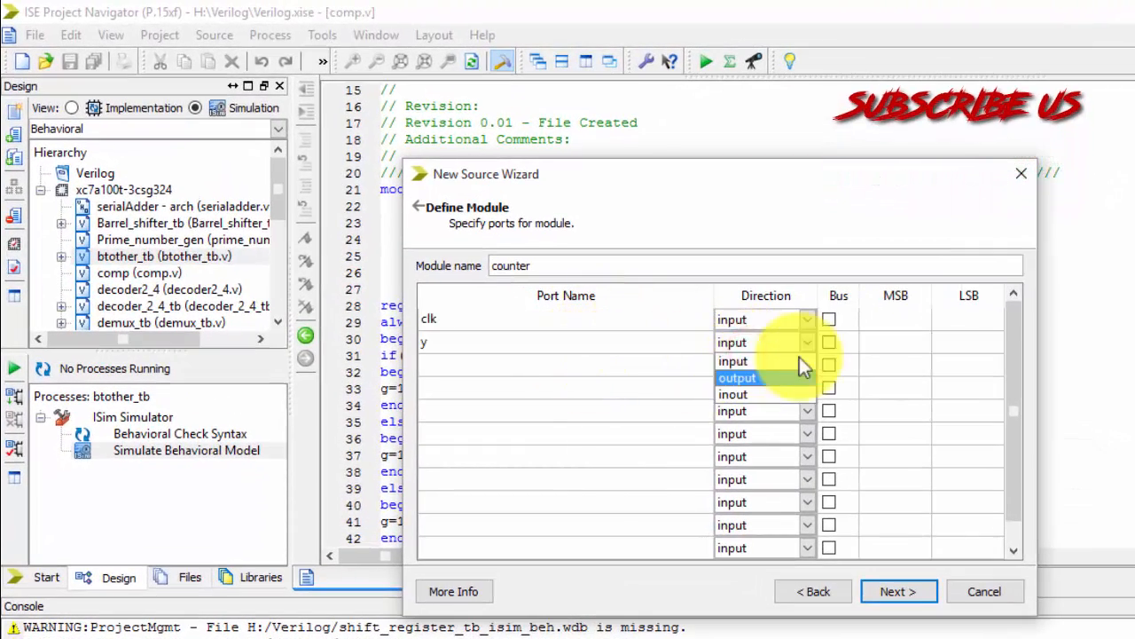
left_click(829, 341)
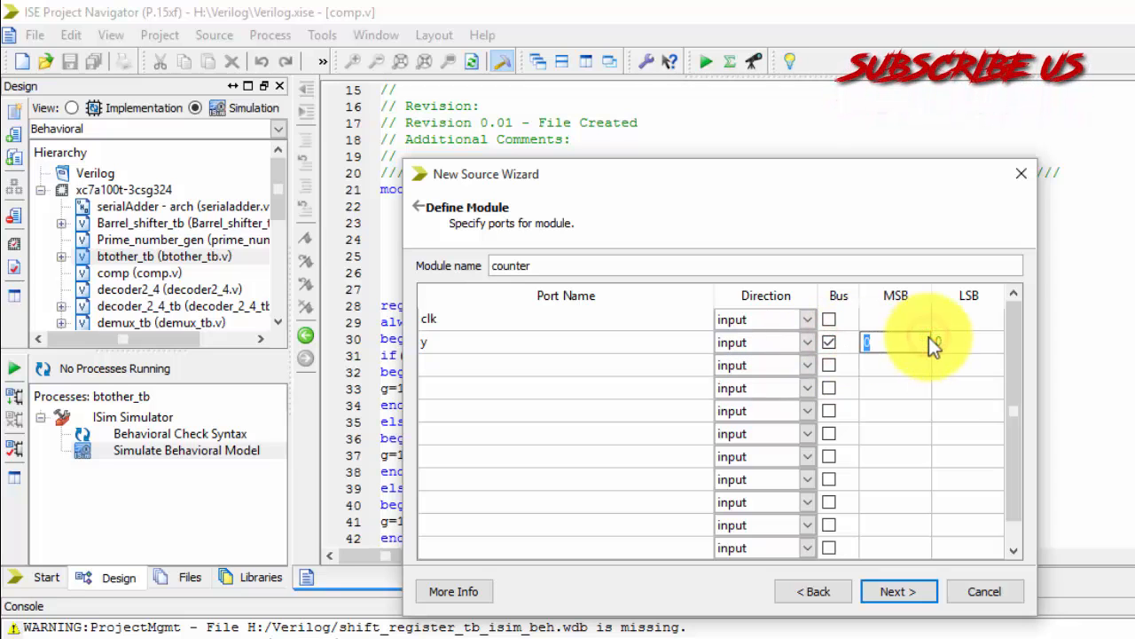
left_click(898, 591)
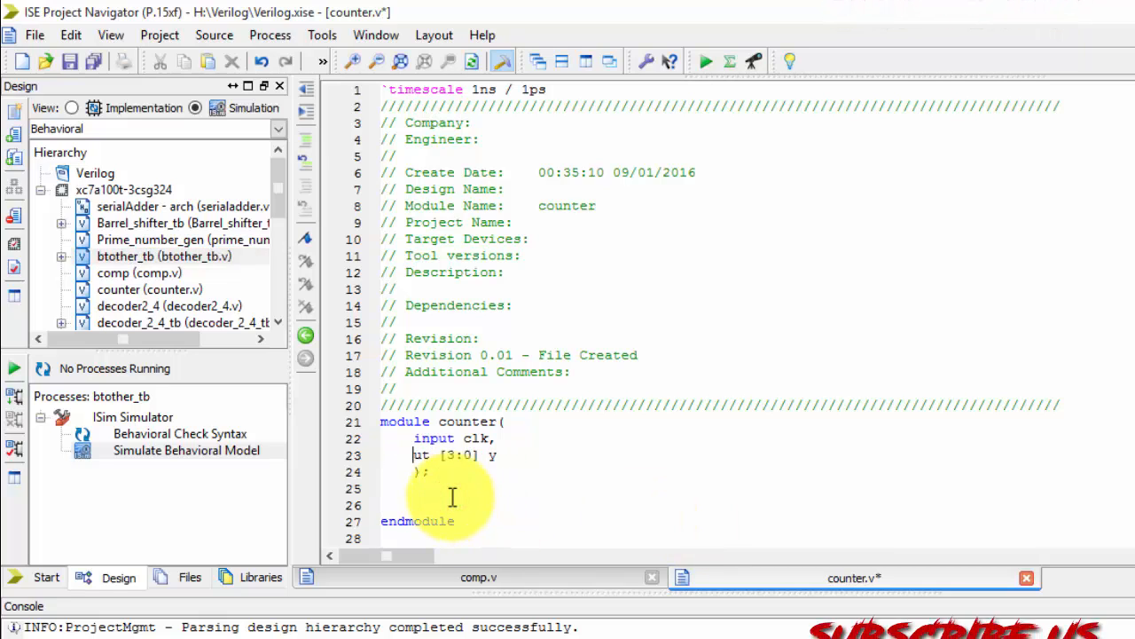
Declare y as output reg [3:0] in counter.v
type("outp")
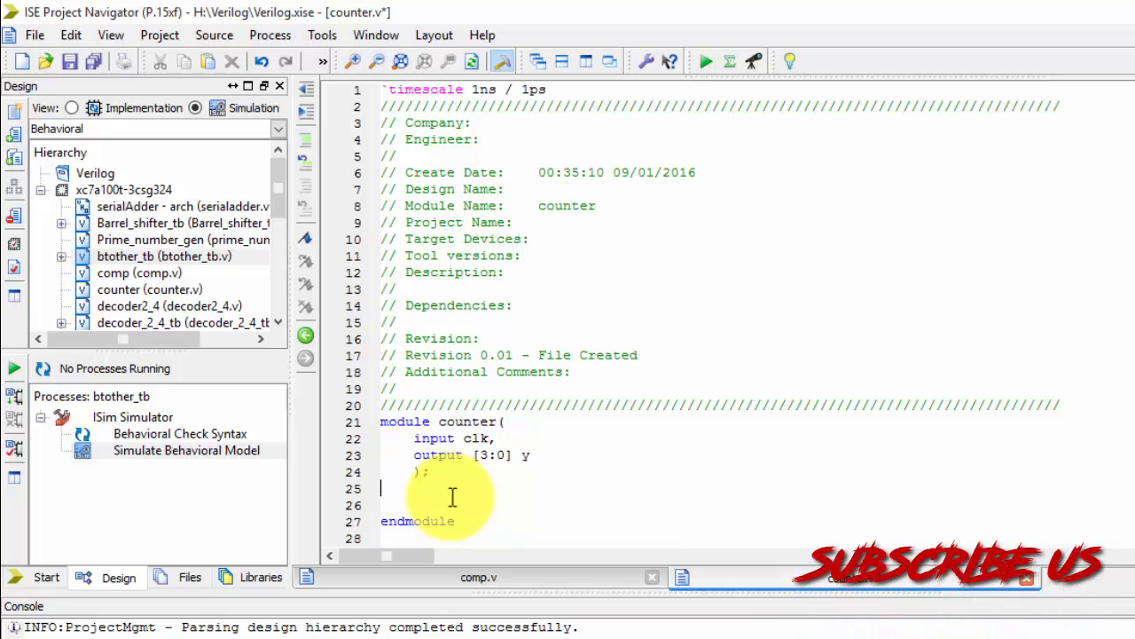
type("reg")
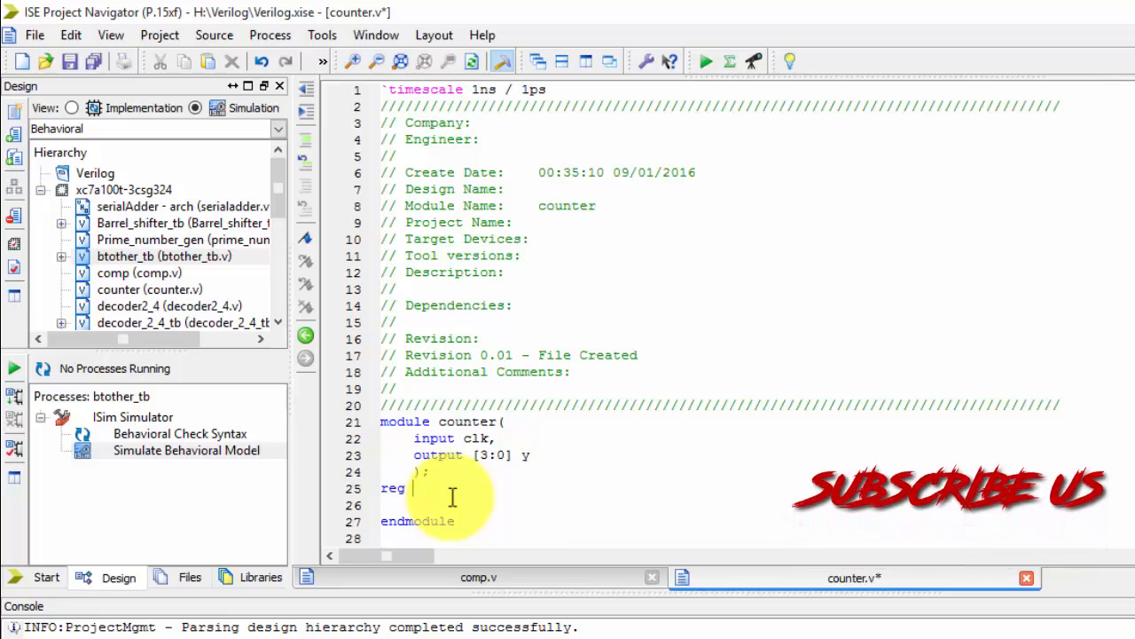
type("[3:0]y;")
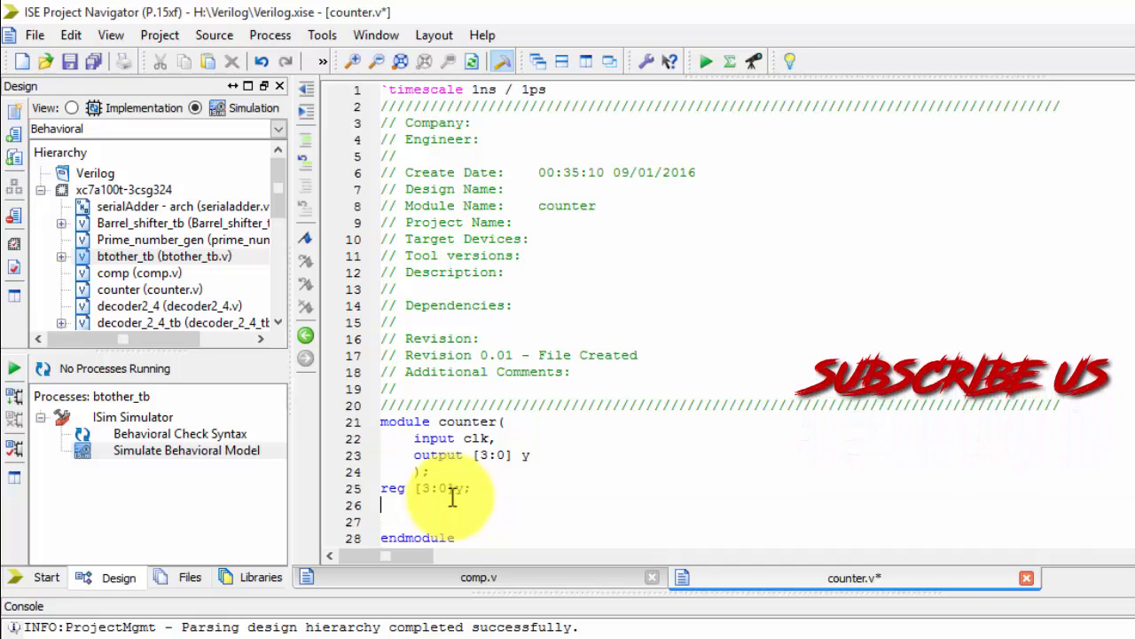
Write always @(posedge(clk)) followed by begin to start the clocked block
type("always")
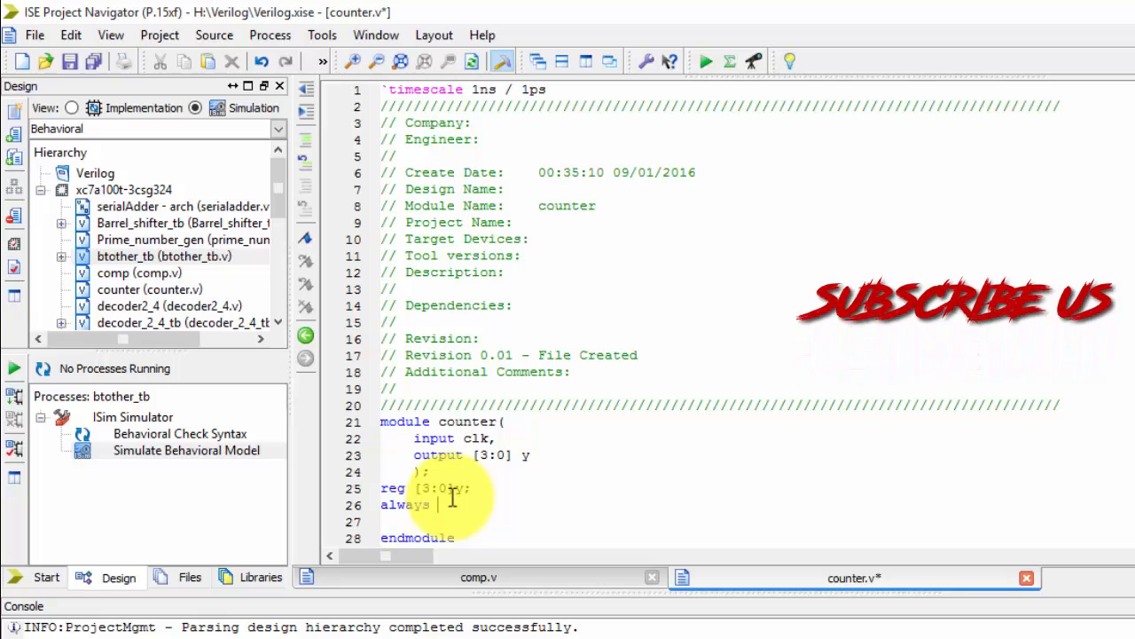
type("@(po")
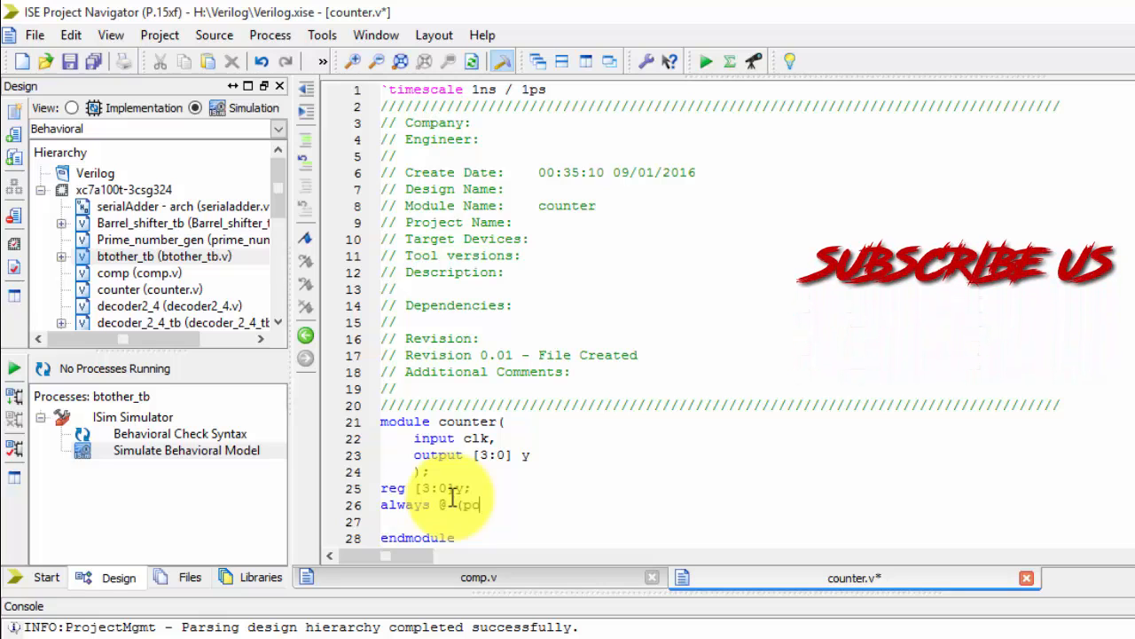
type("se")
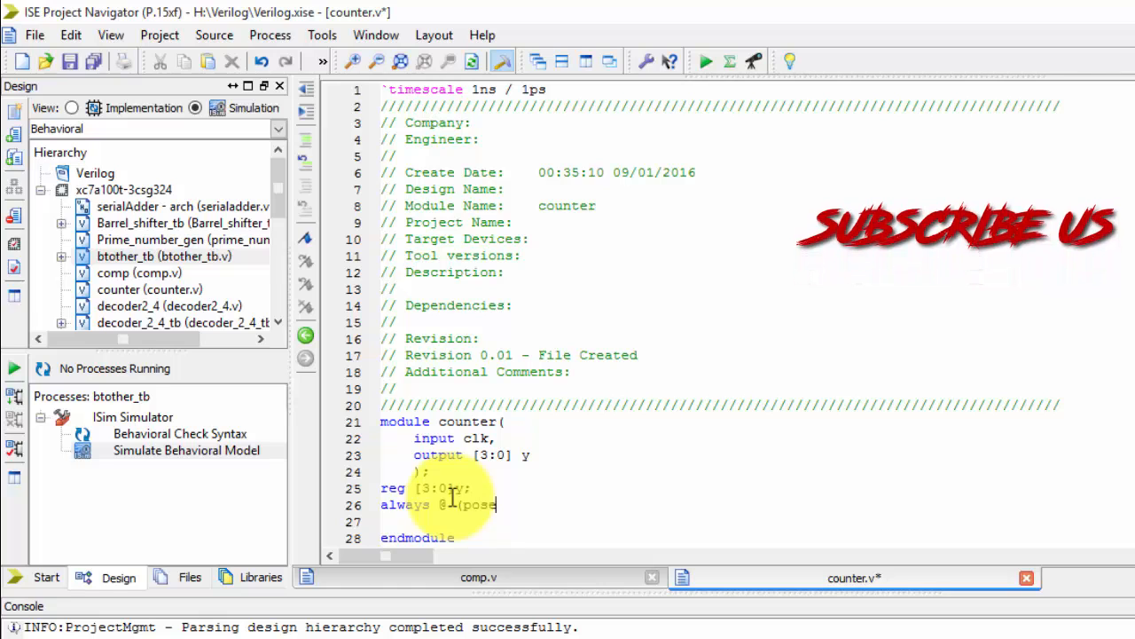
type("dge (")
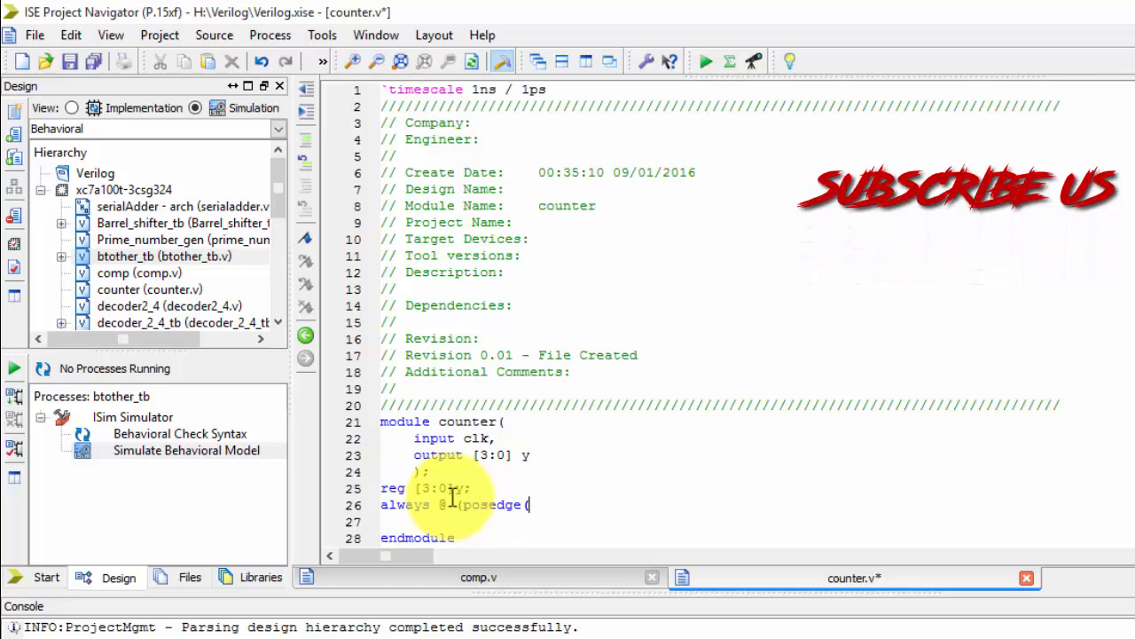
type("clk))")
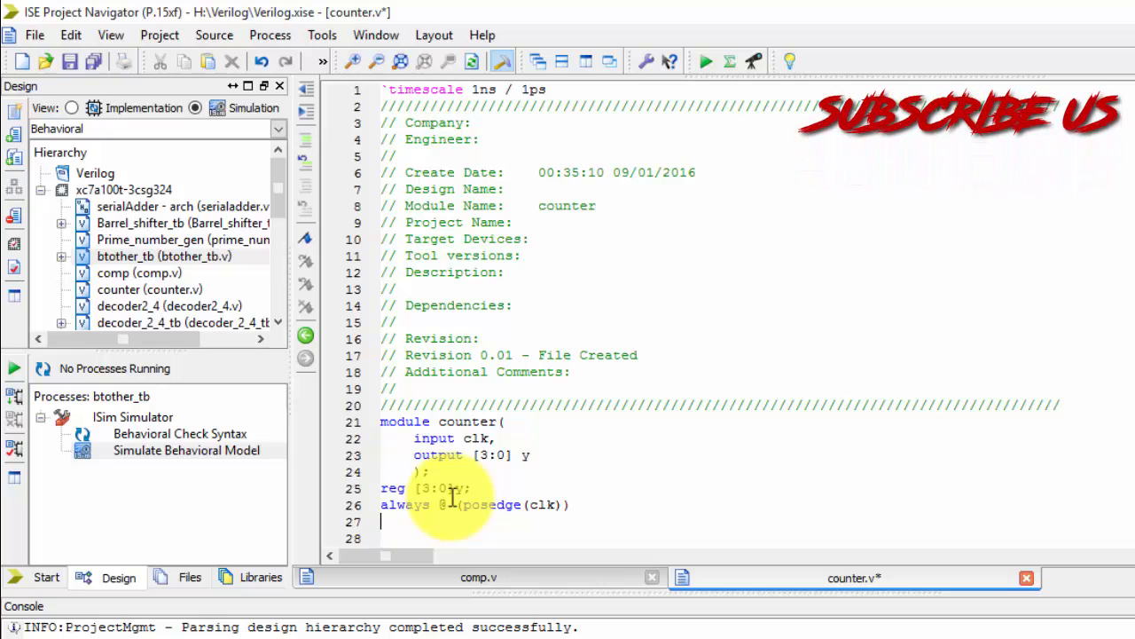
type("y")
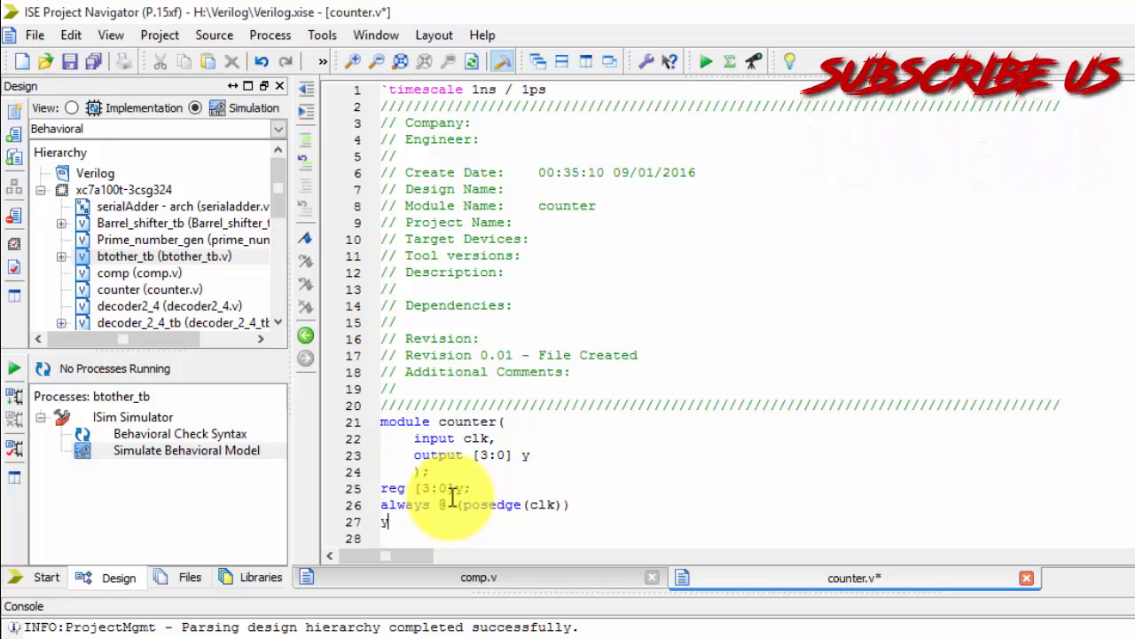
key("backspace")
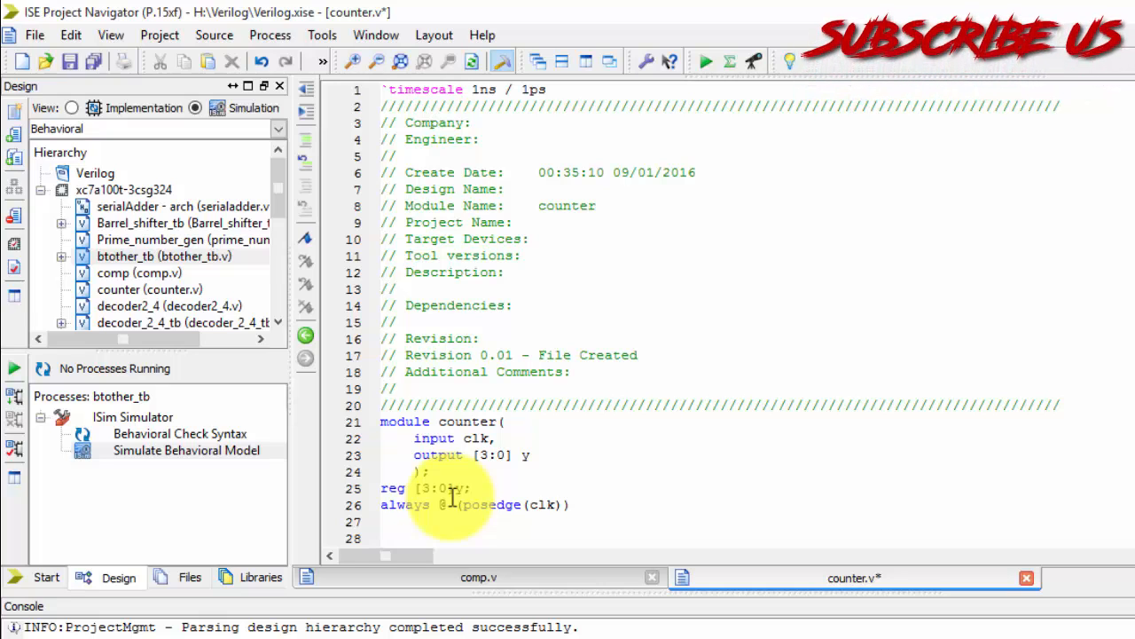
type("begin")
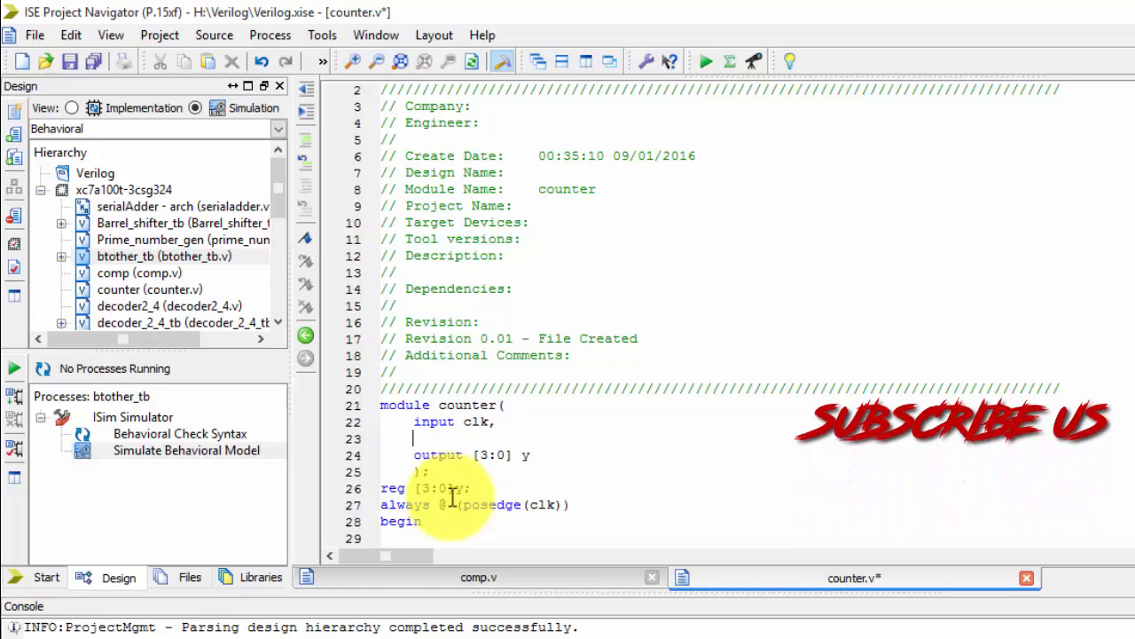
Add an input reset port and start the if(reset==1'b1) condition
type("input")
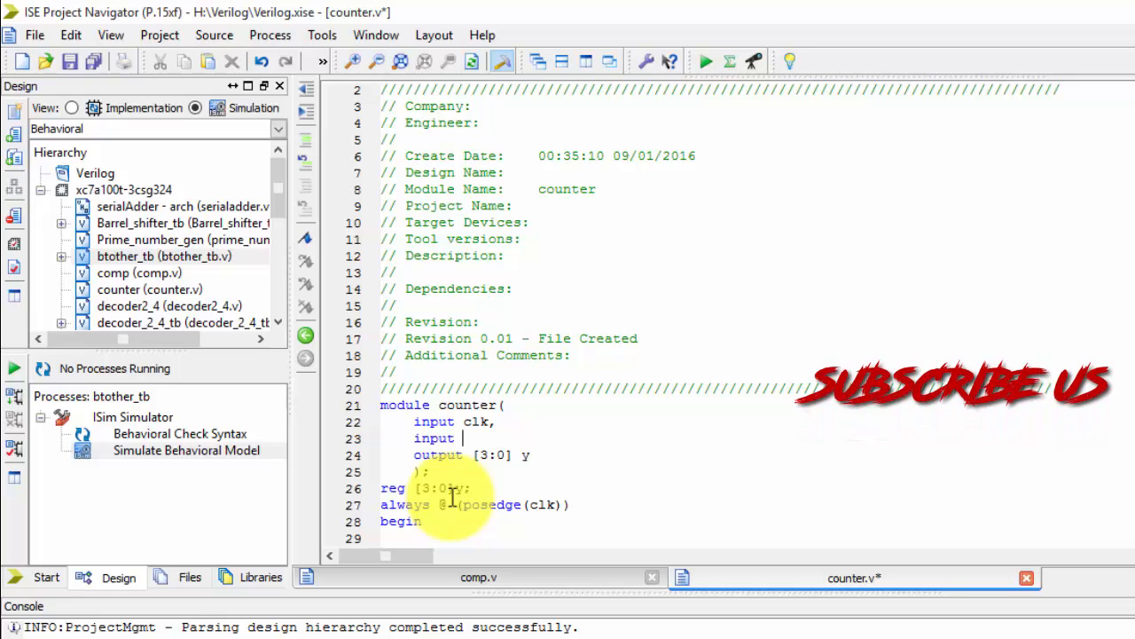
type("reset,")
left_click(722, 537)
type("if")
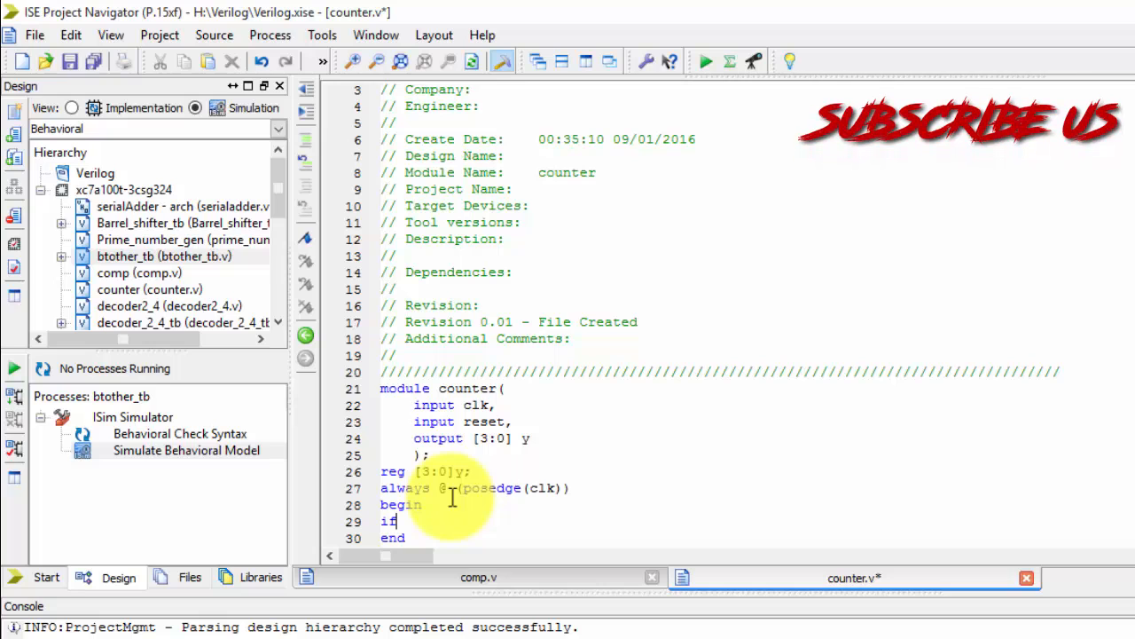
type("(reset")
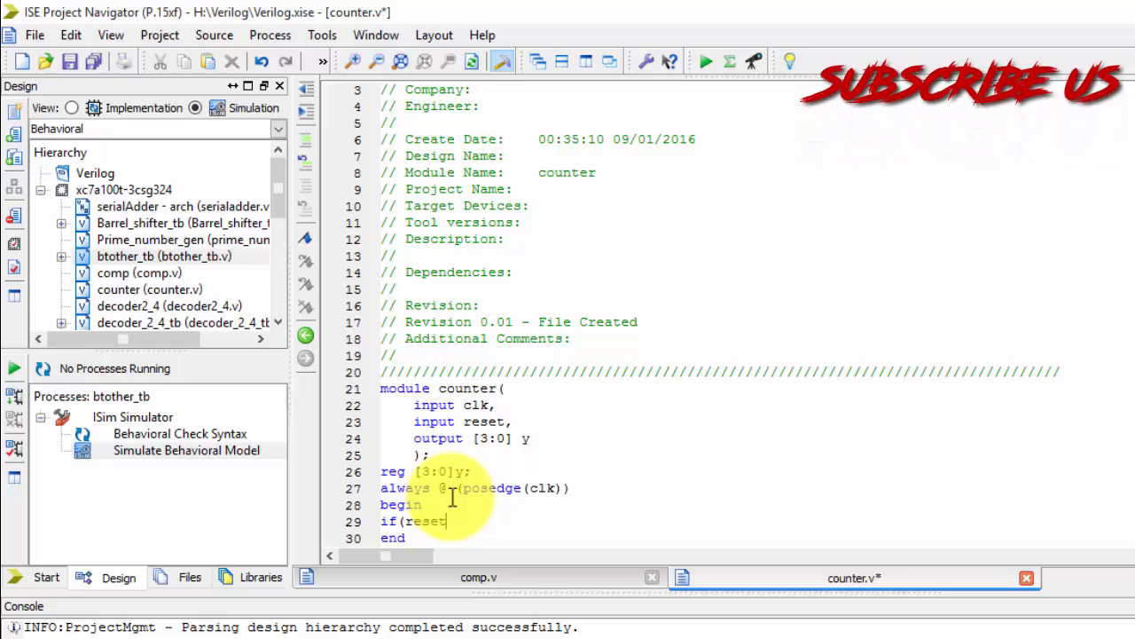
type("==1'b1")
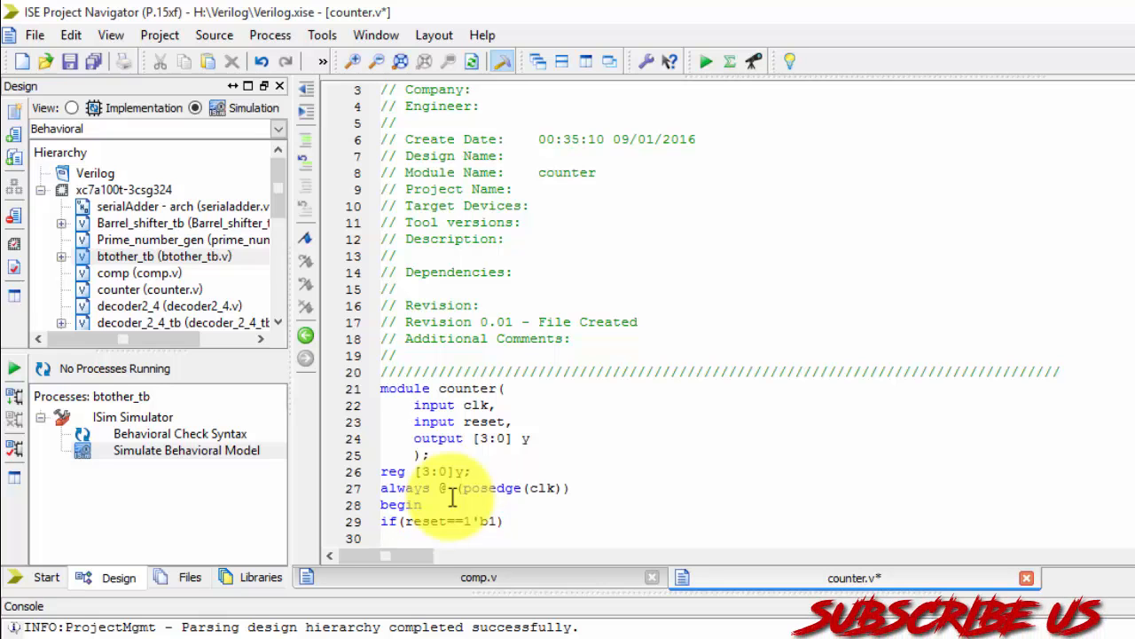
Set y=4'b0000 on reset, else y=y+1, closing the always block
type("y=")
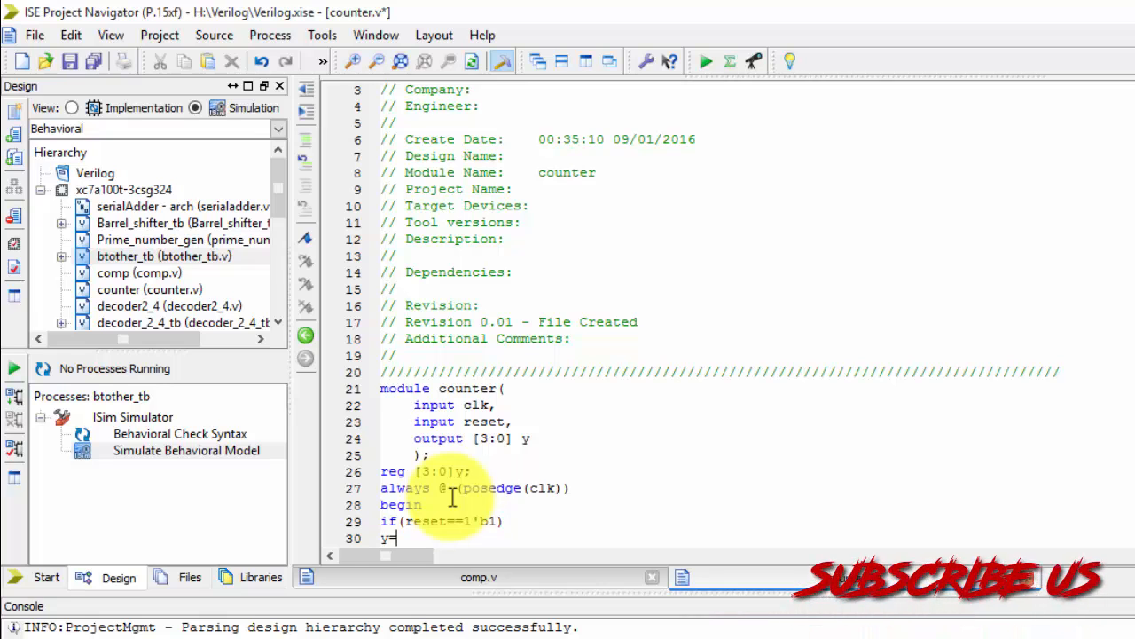
type("4'b0")
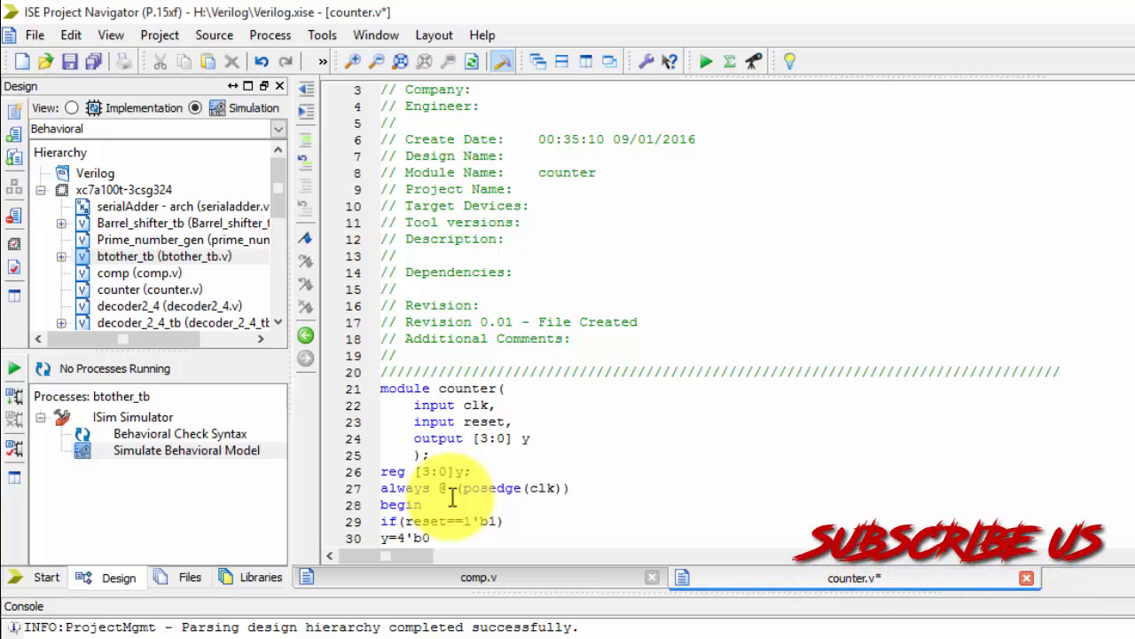
type("000;")
type("els")
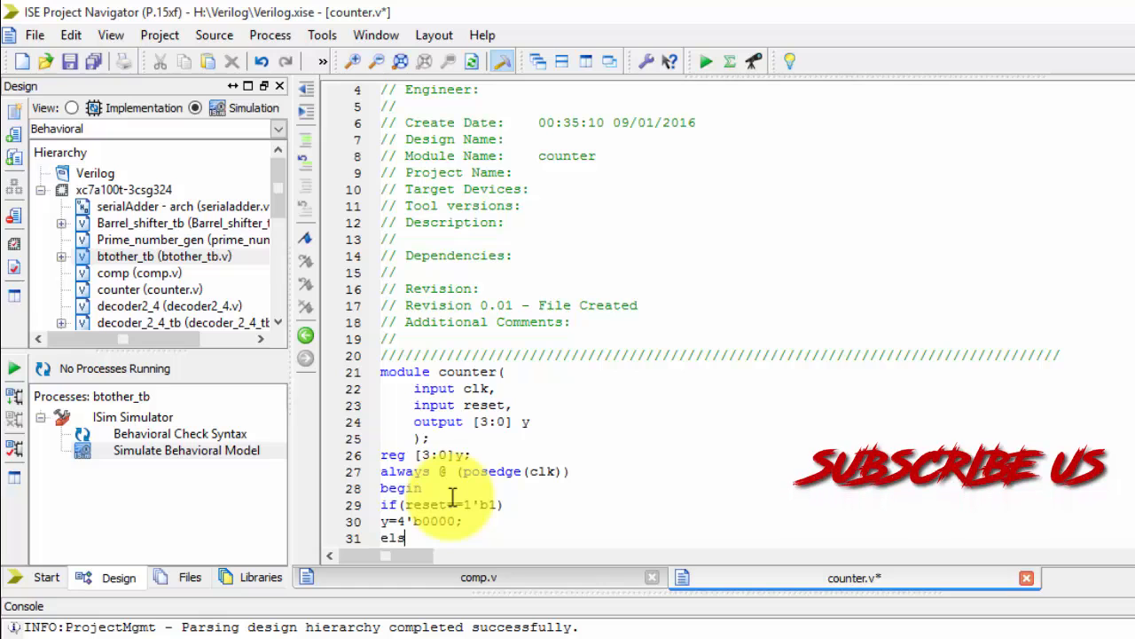
type("e if(")
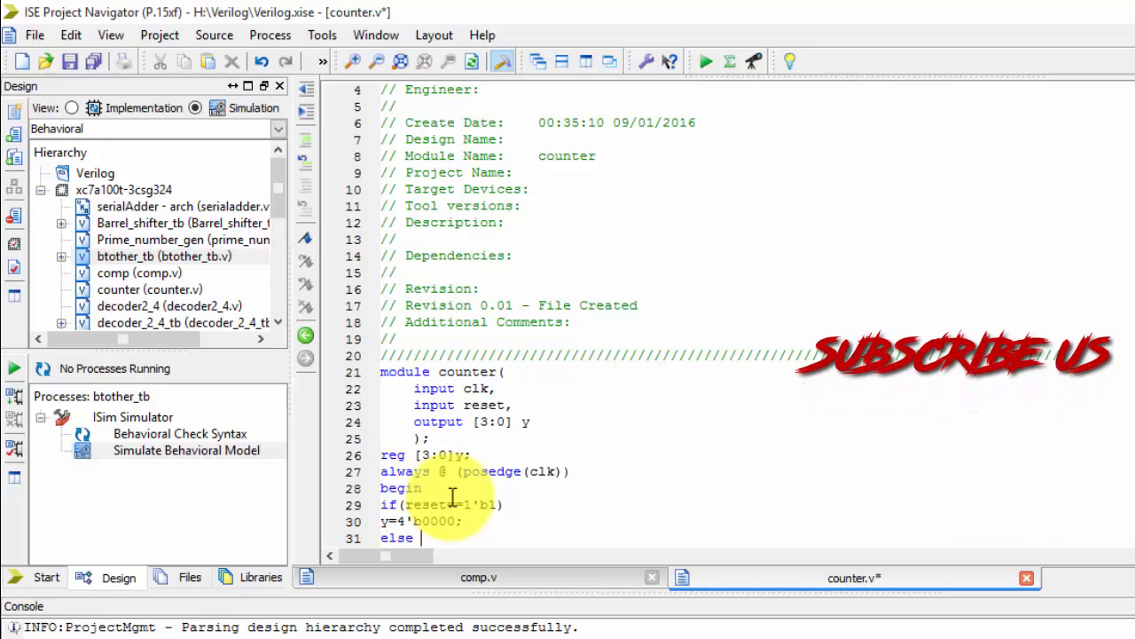
scroll("down", 3)
type("y=")
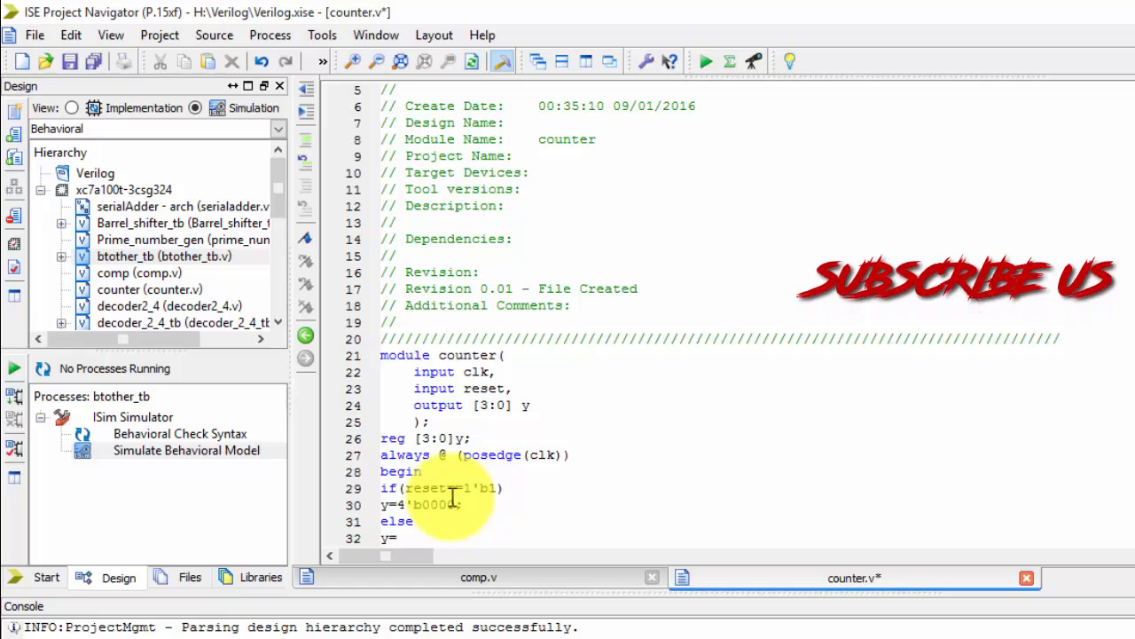
type("y+1;")
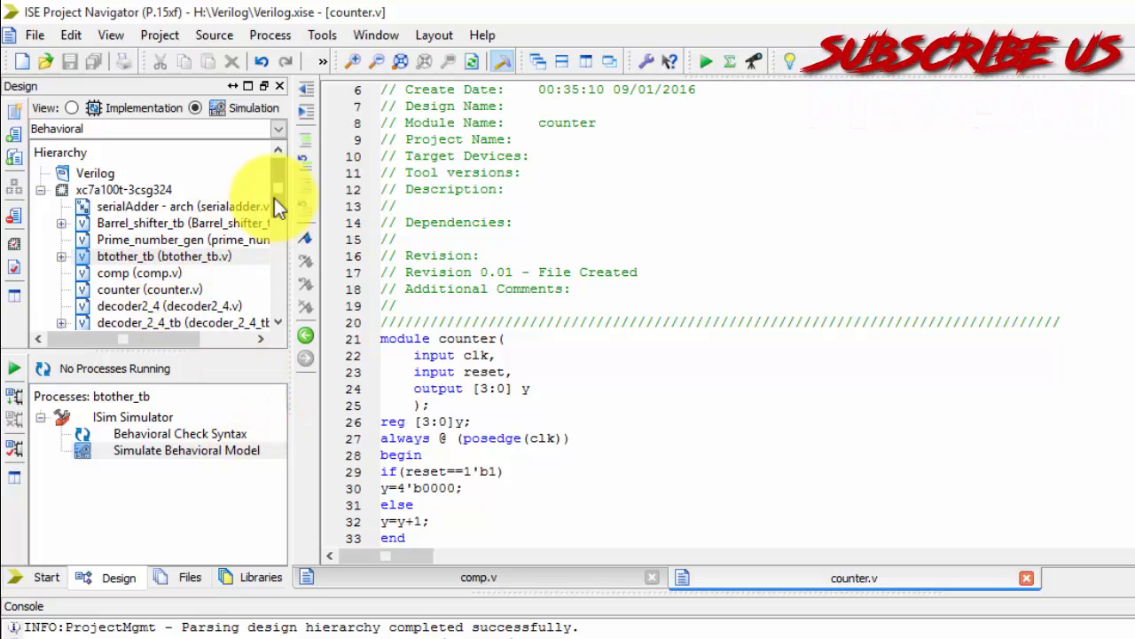
Pass Behavioral Check Syntax on counter and launch Simulate Behavioral Model in ISim
left_click(149, 255)
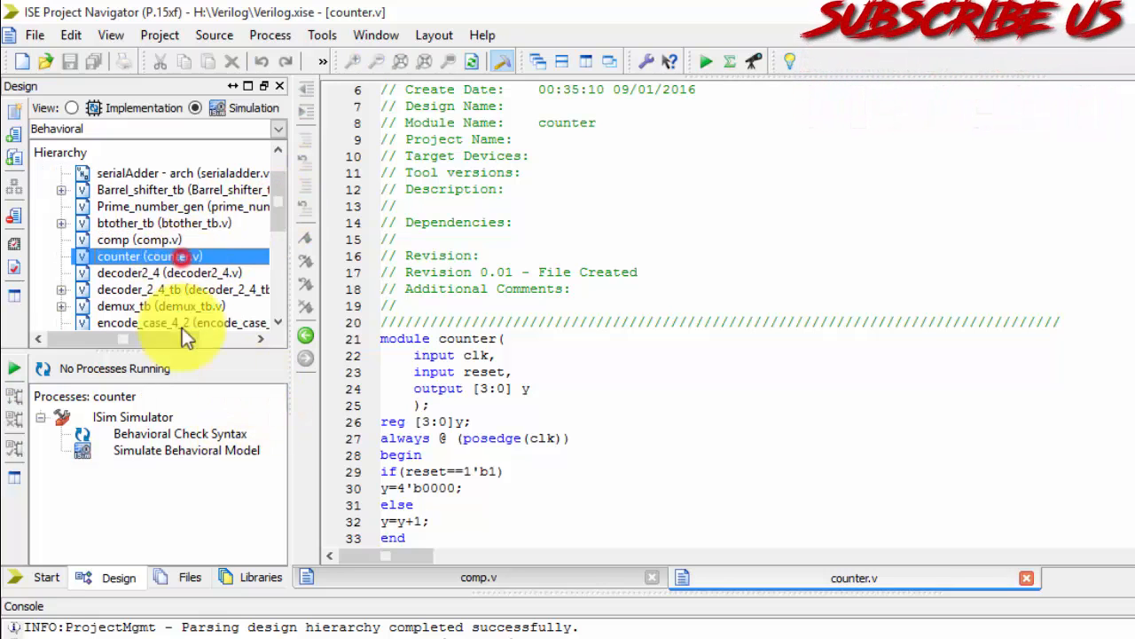
double_click(179, 433)
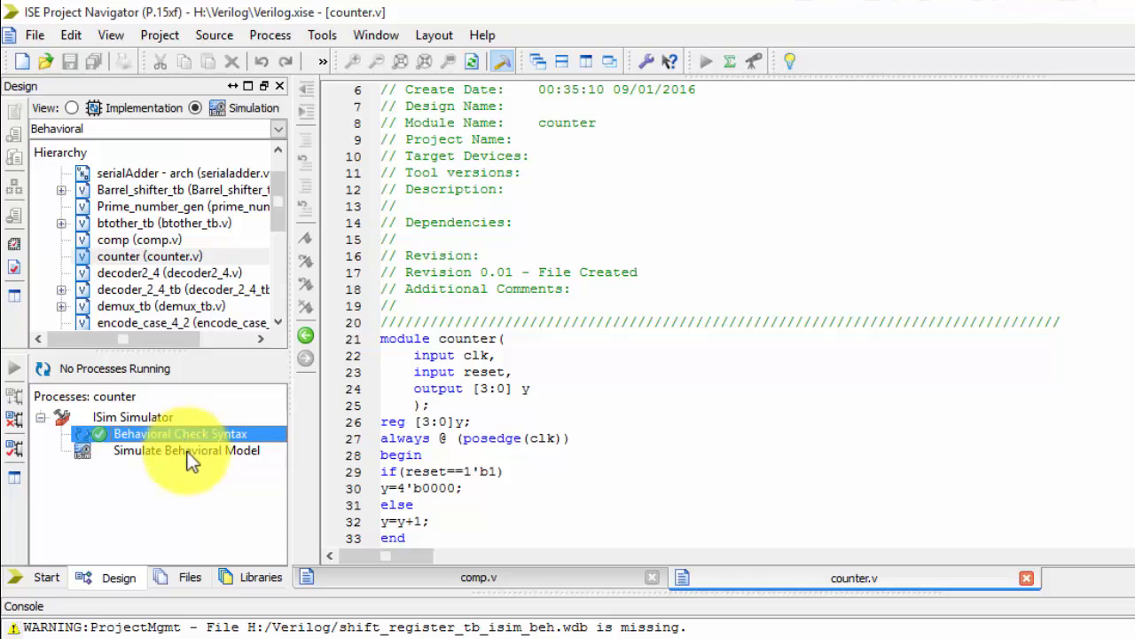
double_click(187, 451)
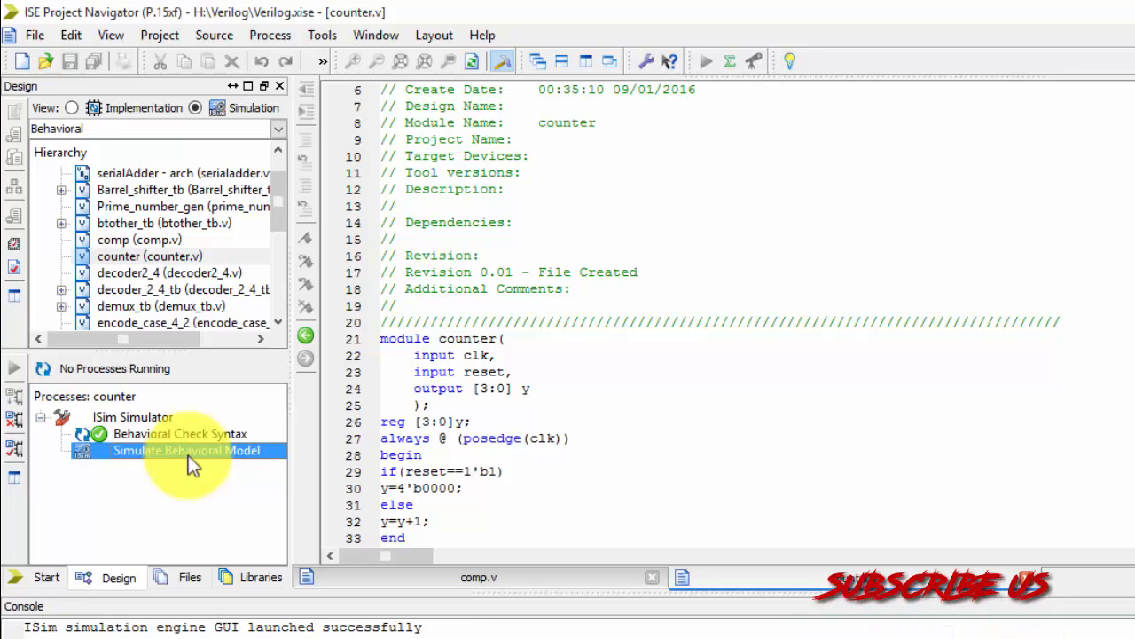
double_click(188, 451)
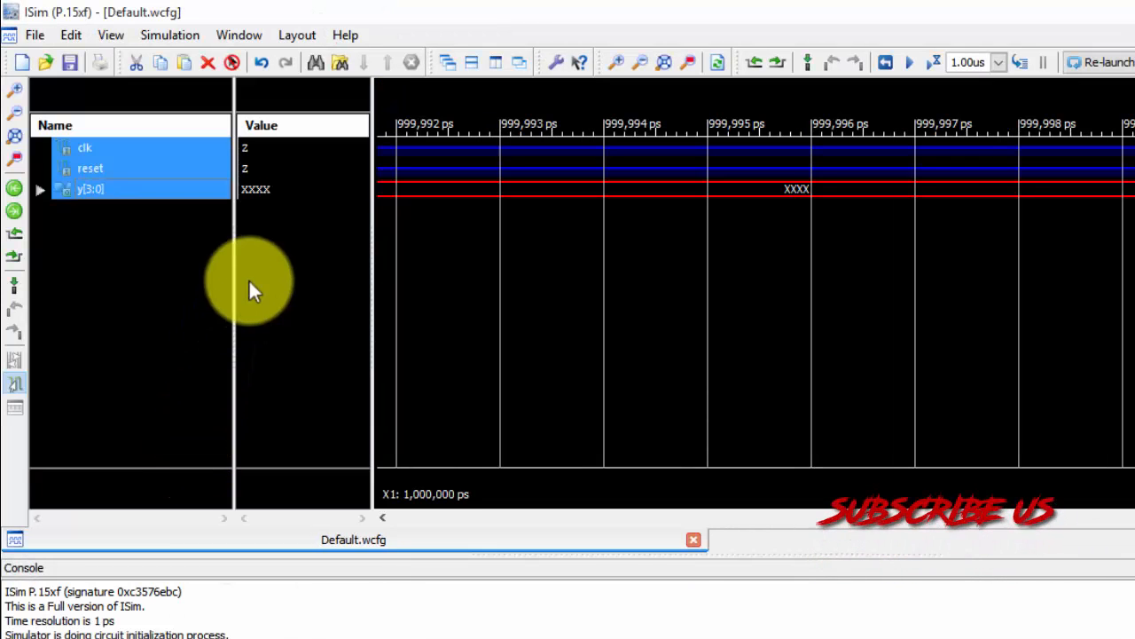
Force reset to constant 1 and make clk a clock with leading 1, trailing 0, period 100
right_click(89, 167)
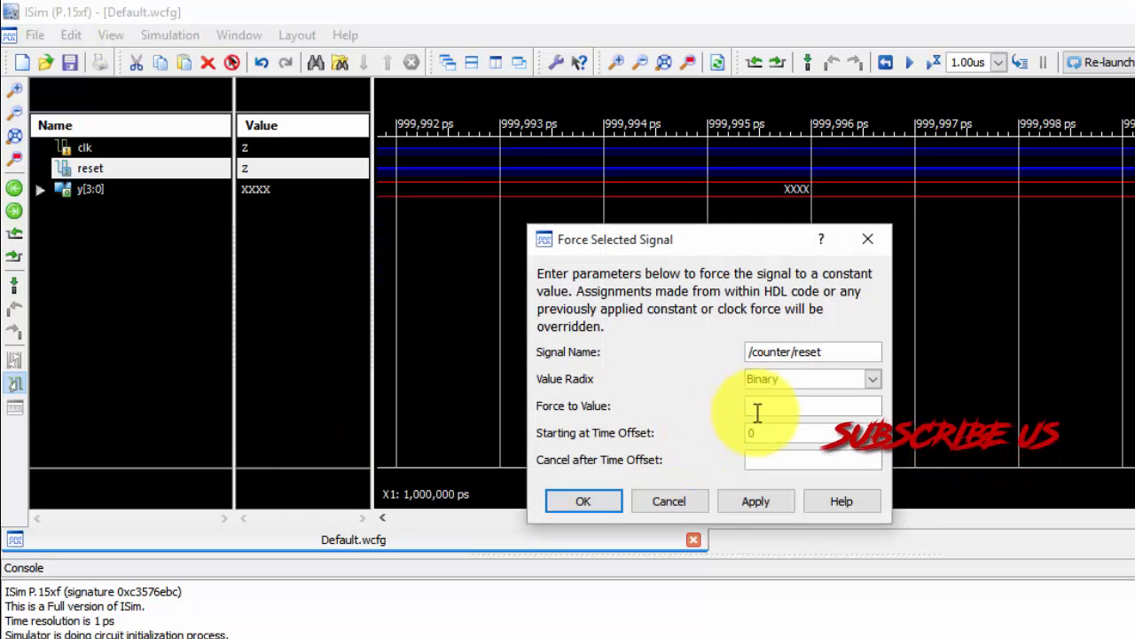
type("1")
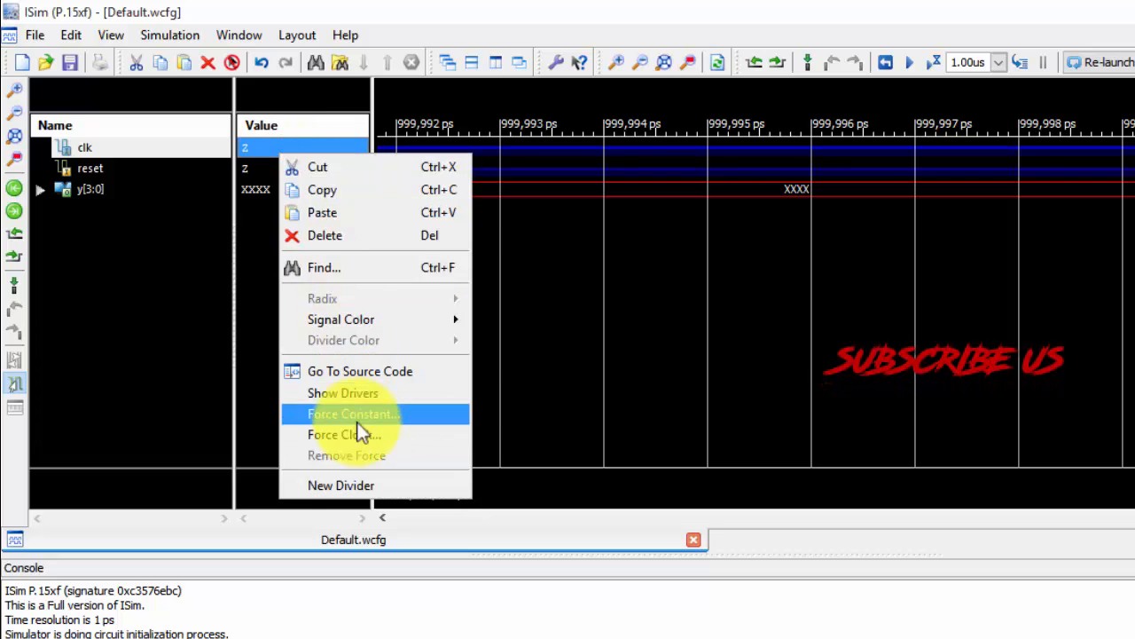
left_click(351, 415)
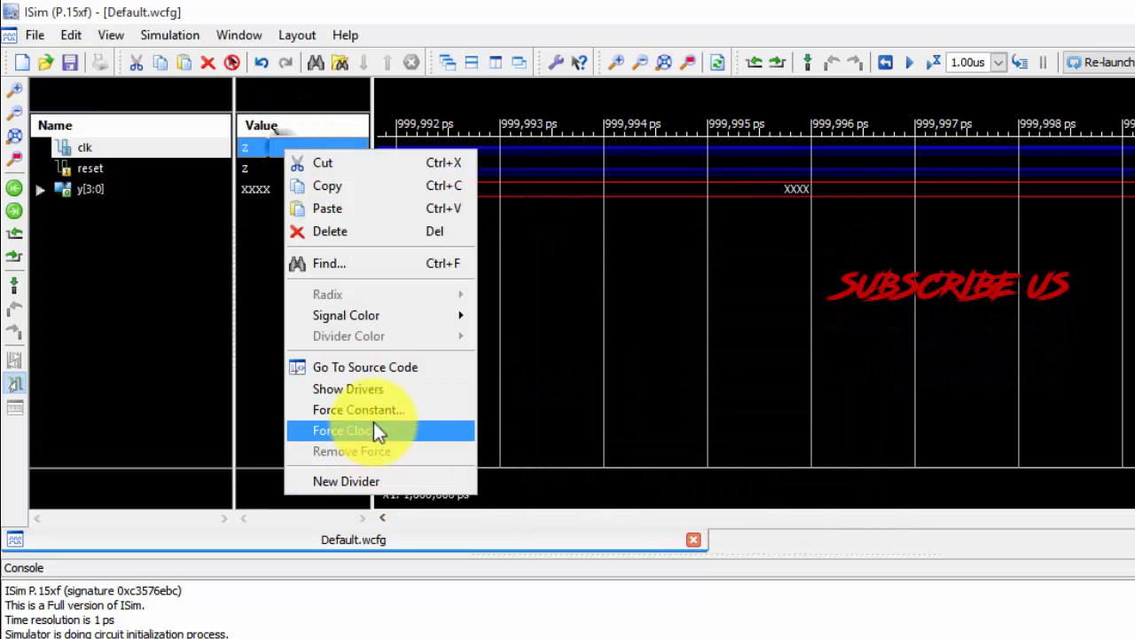
left_click(341, 431)
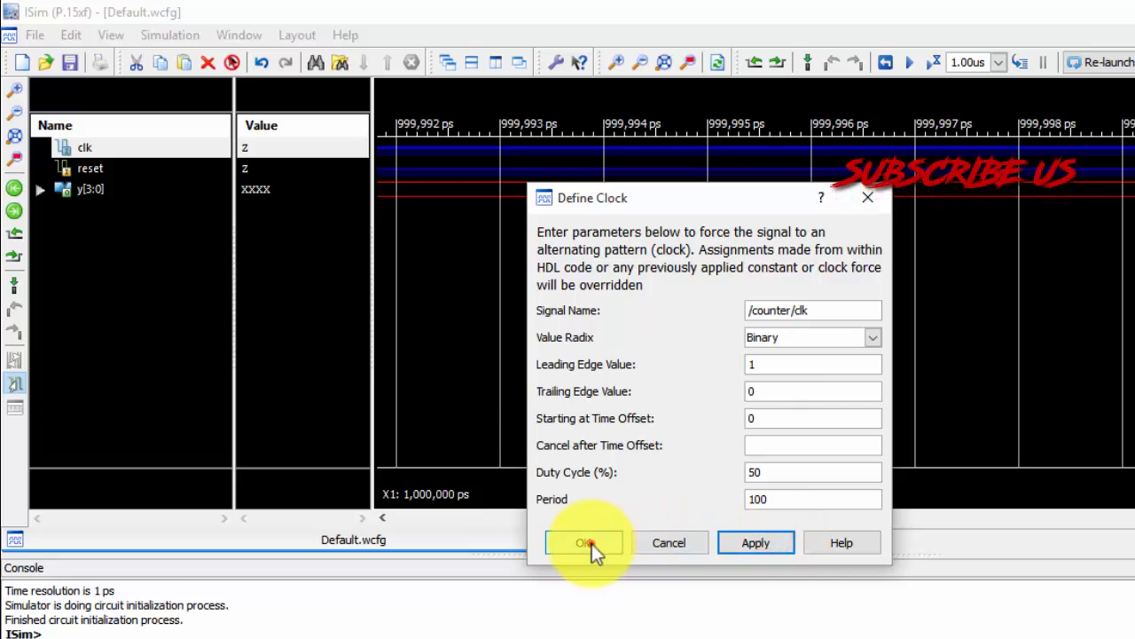
left_click(583, 543)
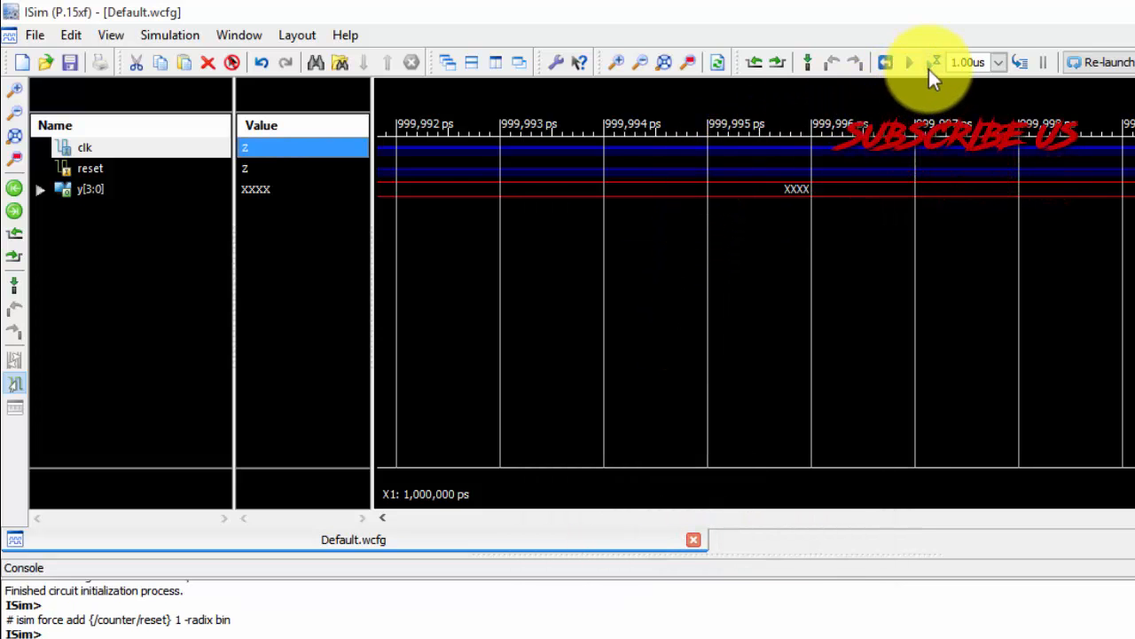
Run 1.00us with reset held, force reset to 0, run again and zoom to see y counting 1000, 1001, 1010
left_click(908, 62)
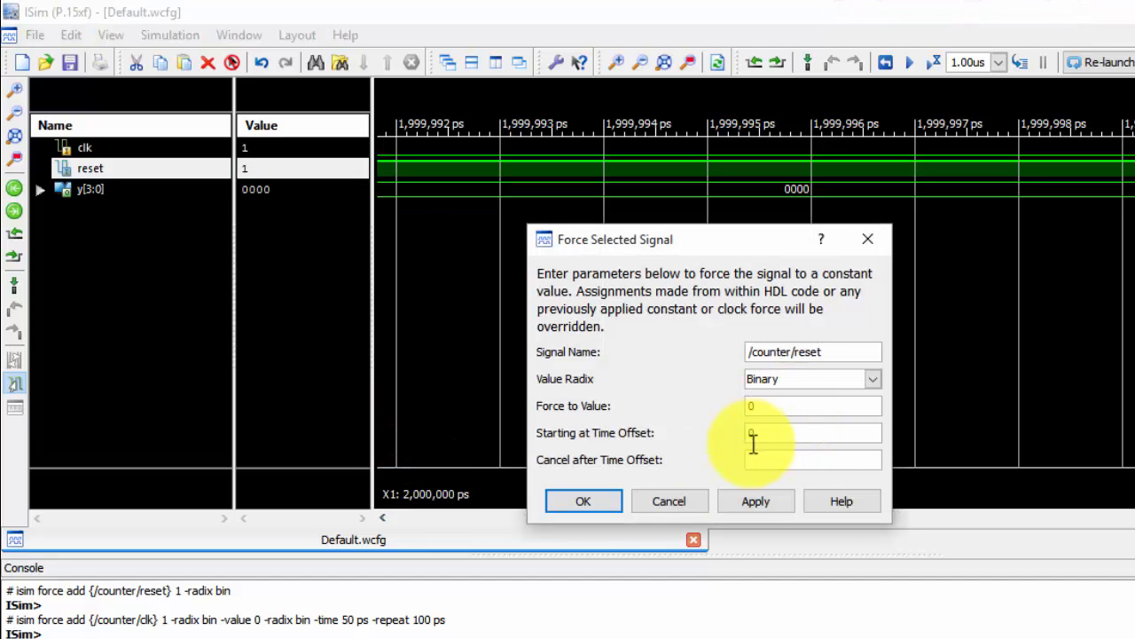
left_click(582, 500)
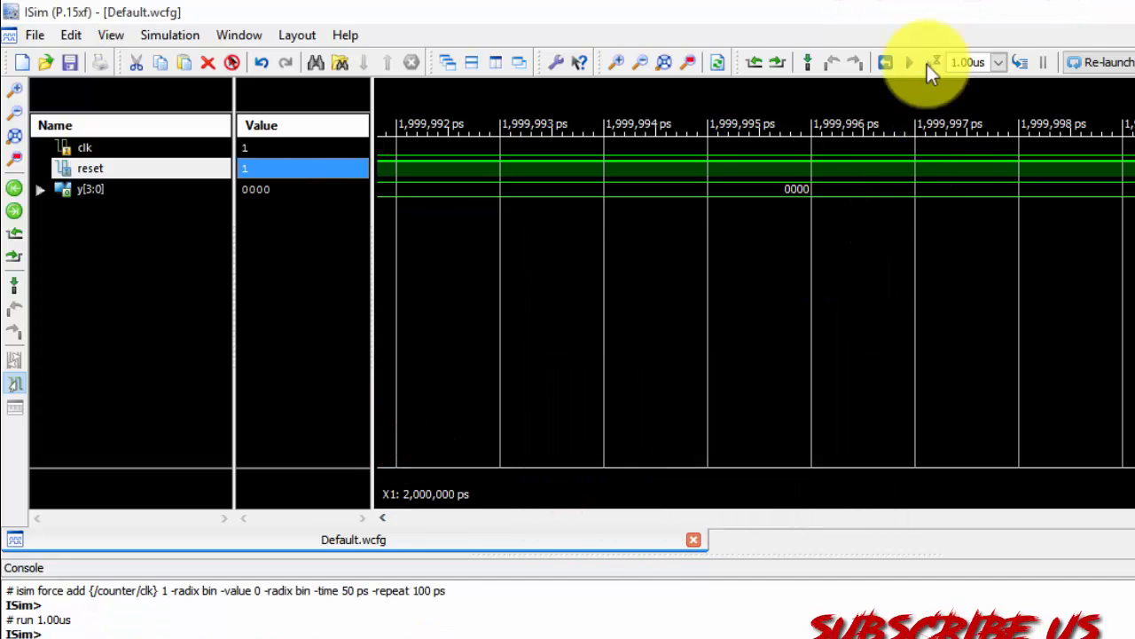
left_click(908, 62)
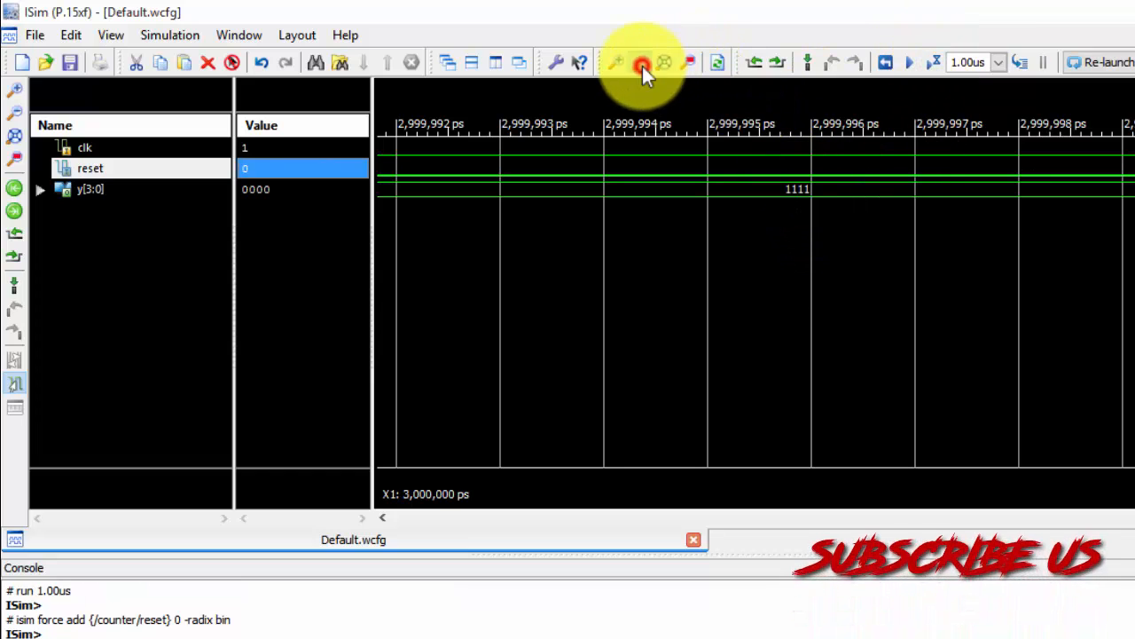
left_click(642, 62)
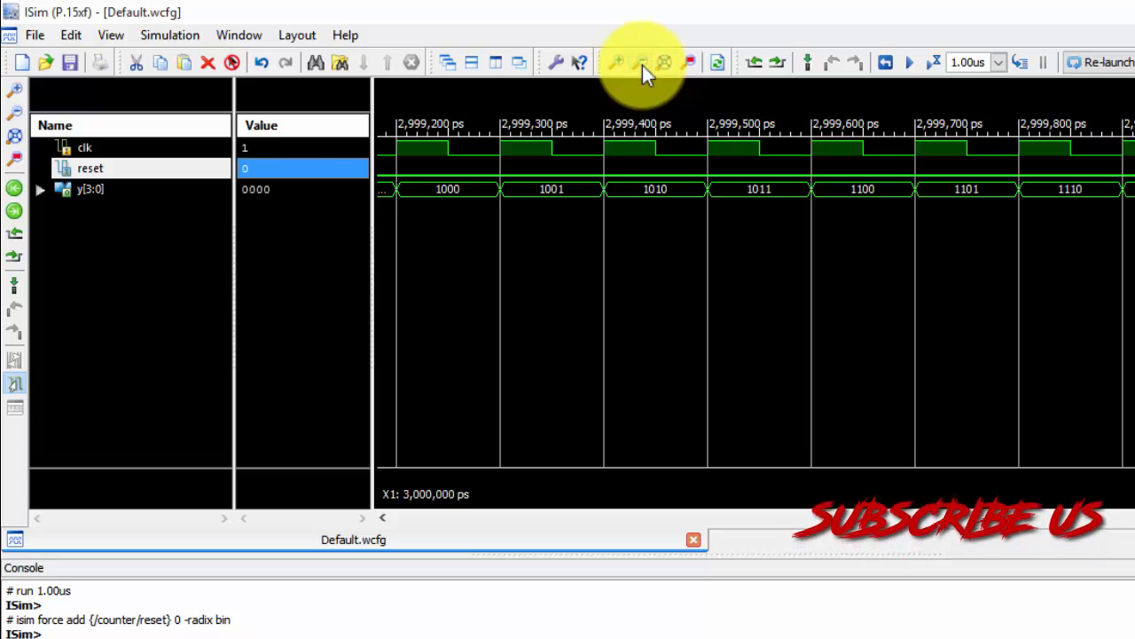
mouse_move(642, 62)
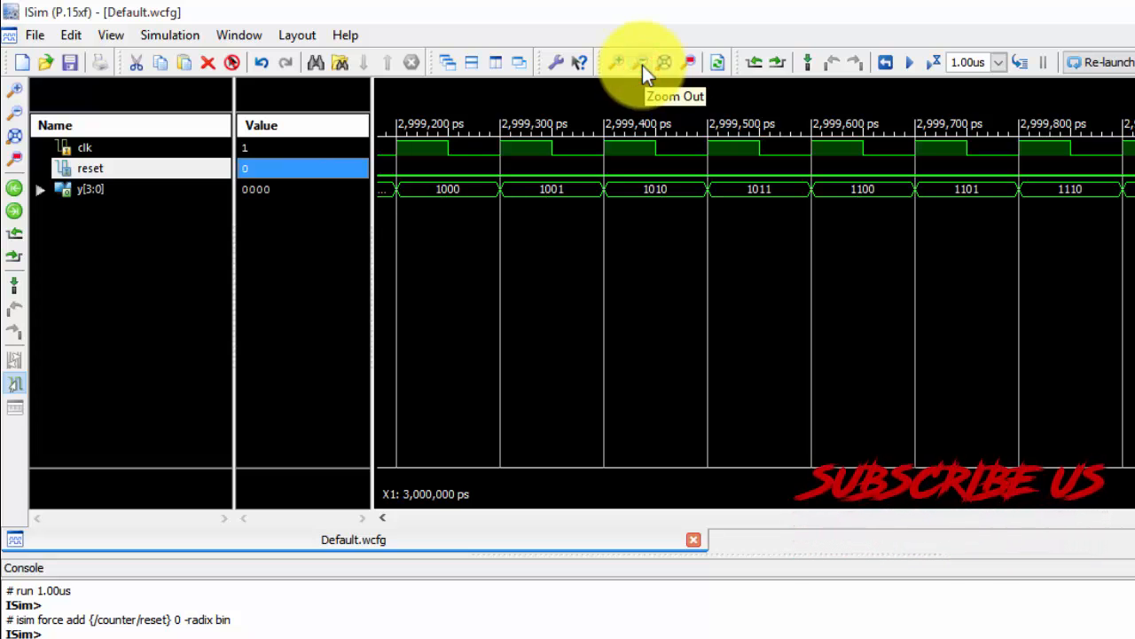